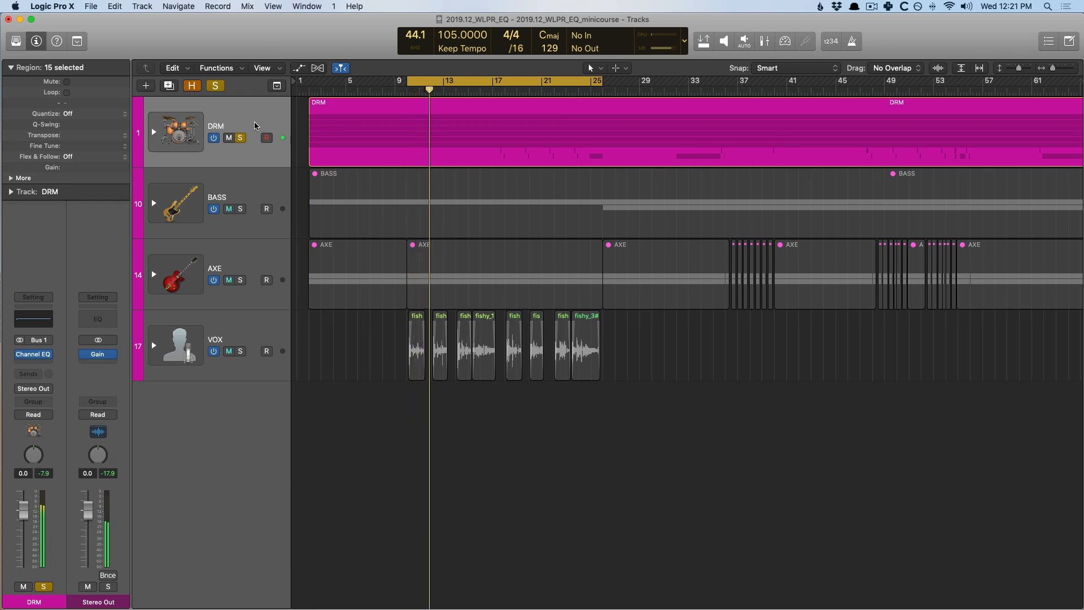
Step: Sweep the drum EQ's +9 dB boosted band downward toward 260 Hz, listening for resonances
{"action": "left_click", "coordinate": [461, 81]}
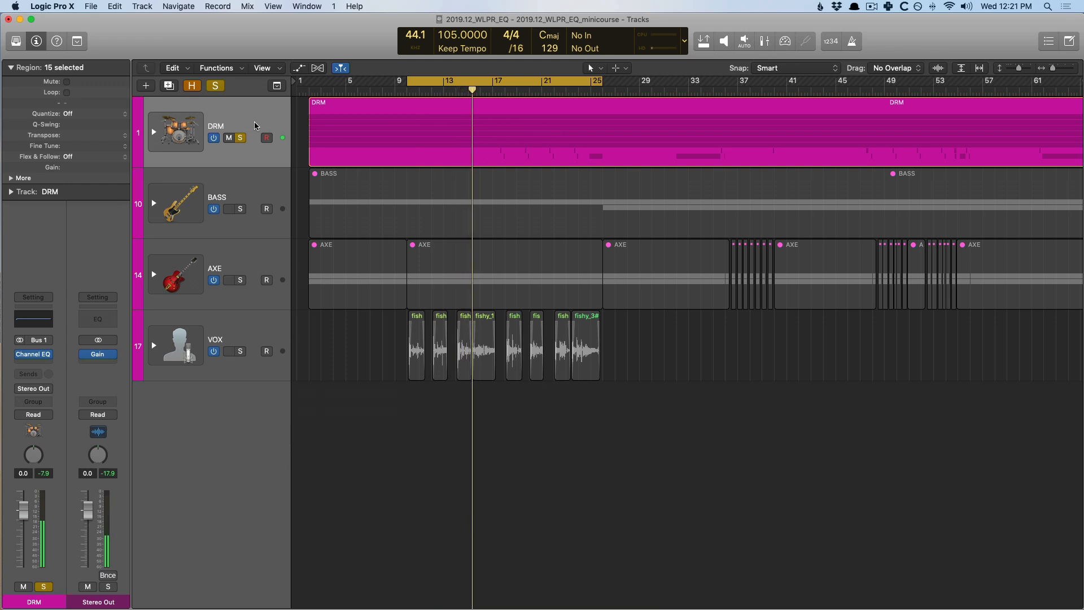
{"action": "left_click", "coordinate": [482, 80]}
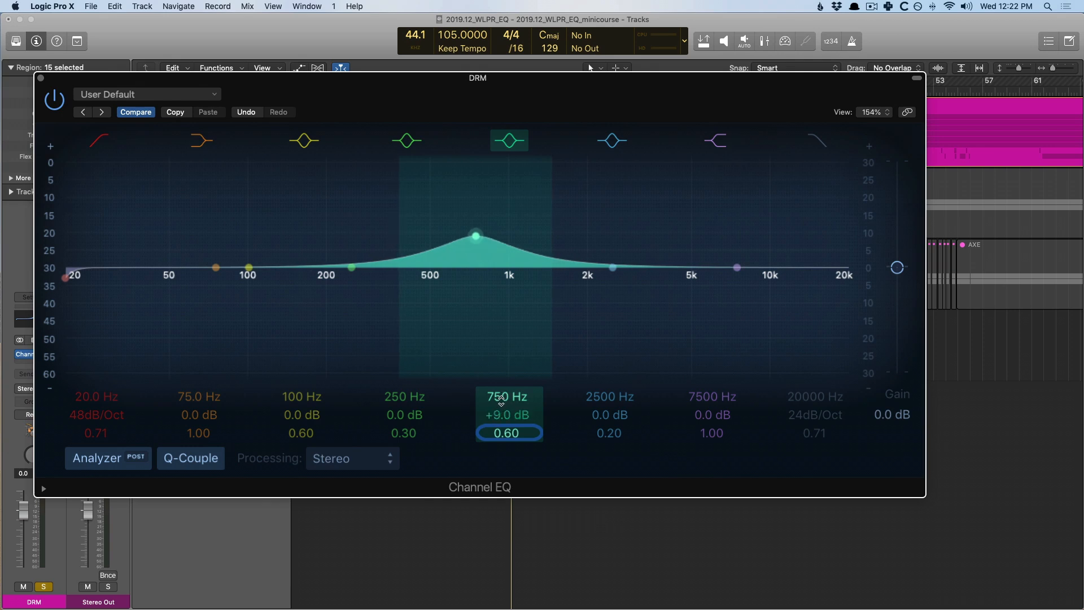
{"action": "left_click_drag", "start_coordinate": [475, 234], "coordinate": [441, 234]}
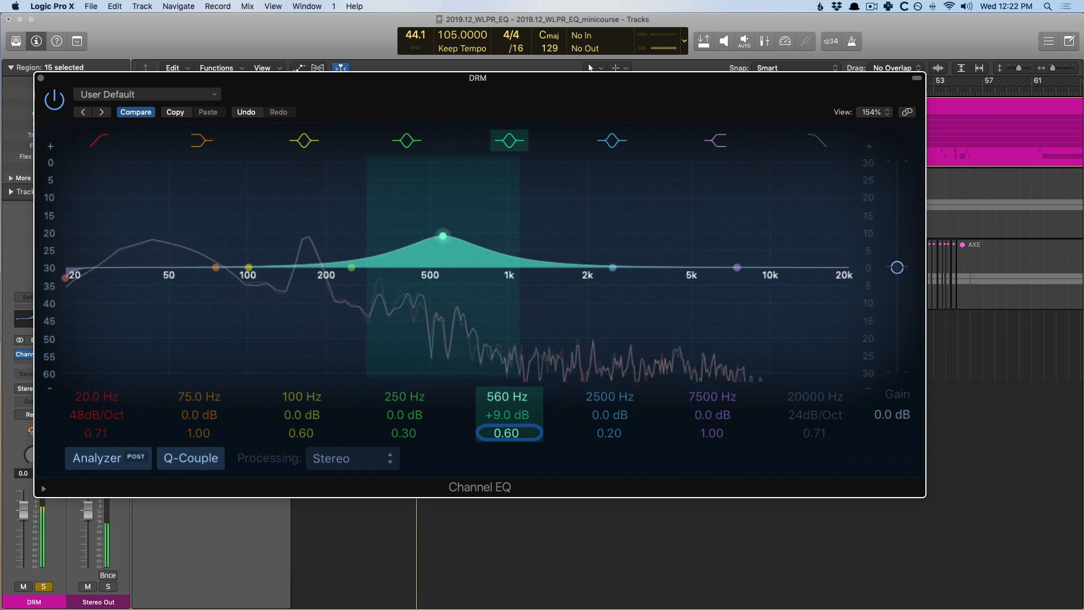
{"action": "left_click_drag", "start_coordinate": [443, 235], "coordinate": [397, 237]}
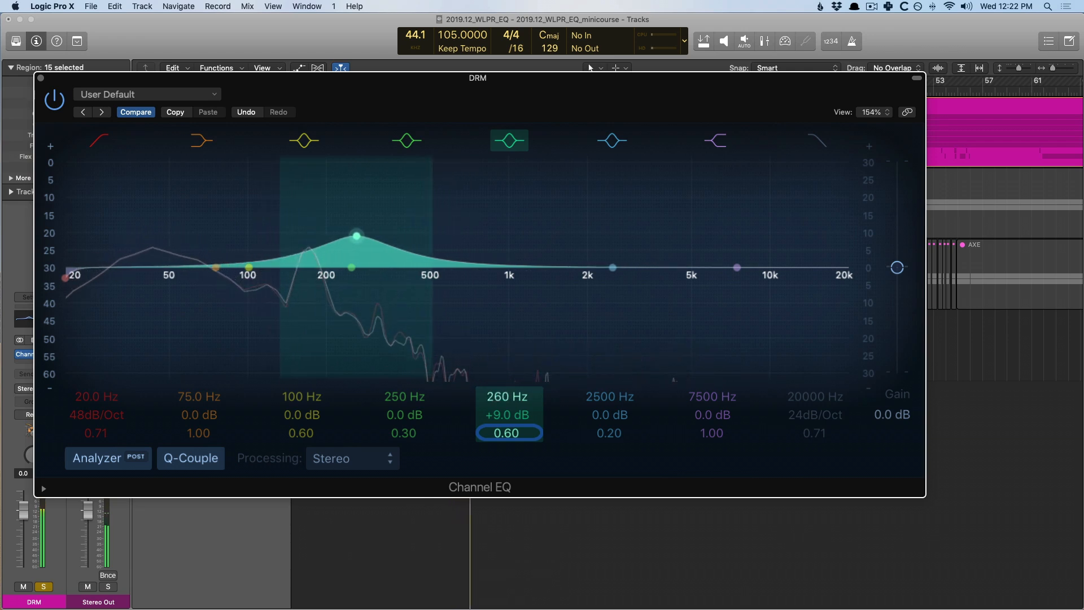
Step: Sweep the boost back up through 360 Hz to around 430 Hz to locate the problem area
{"action": "left_click_drag", "start_coordinate": [355, 235], "coordinate": [391, 235]}
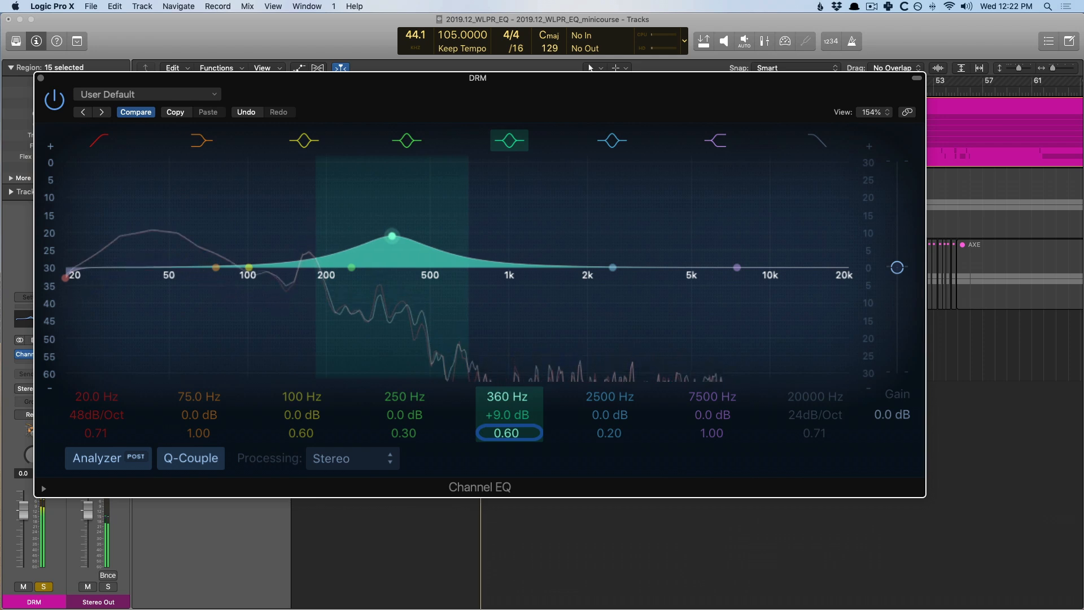
{"action": "left_click_drag", "start_coordinate": [390, 236], "coordinate": [411, 235]}
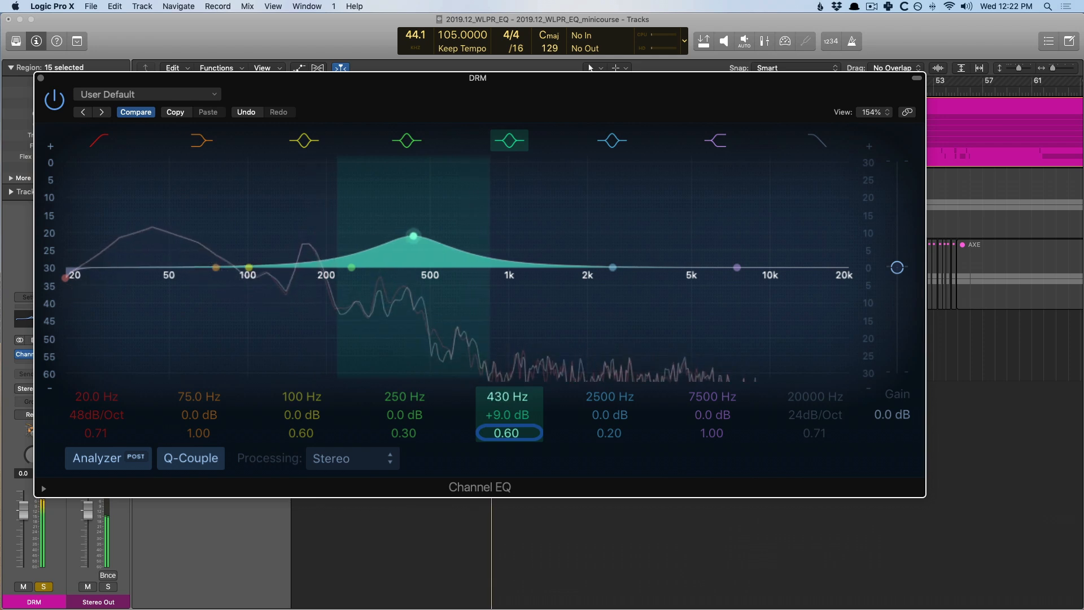
{"action": "left_click_drag", "start_coordinate": [412, 236], "coordinate": [429, 236]}
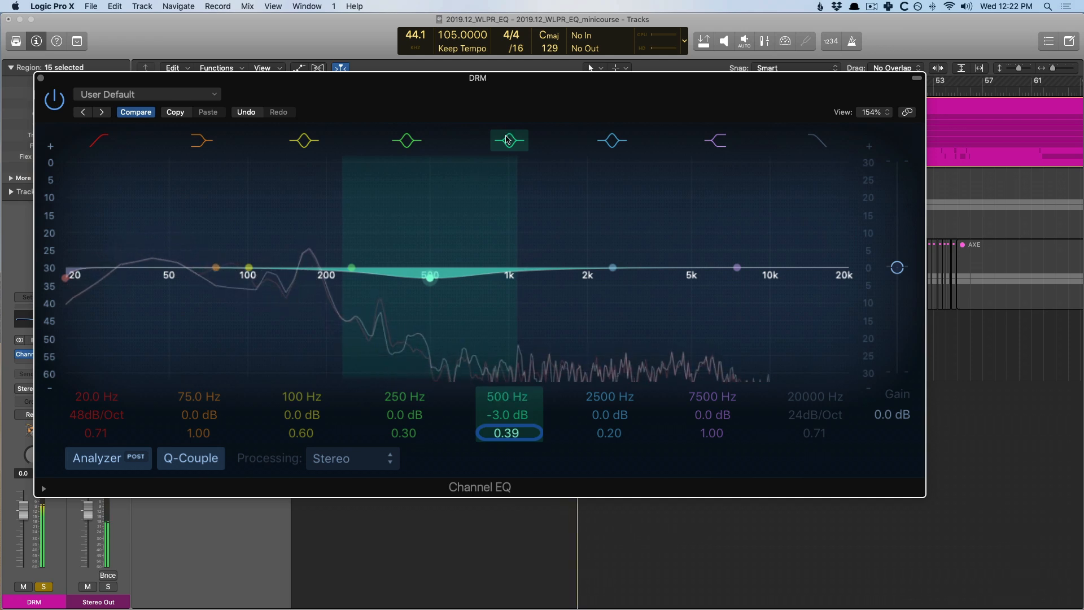
Step: Turn band 5 into a gentle -3 dB cut at 500 Hz with a wide Q of 0.39
{"action": "left_click", "coordinate": [508, 140]}
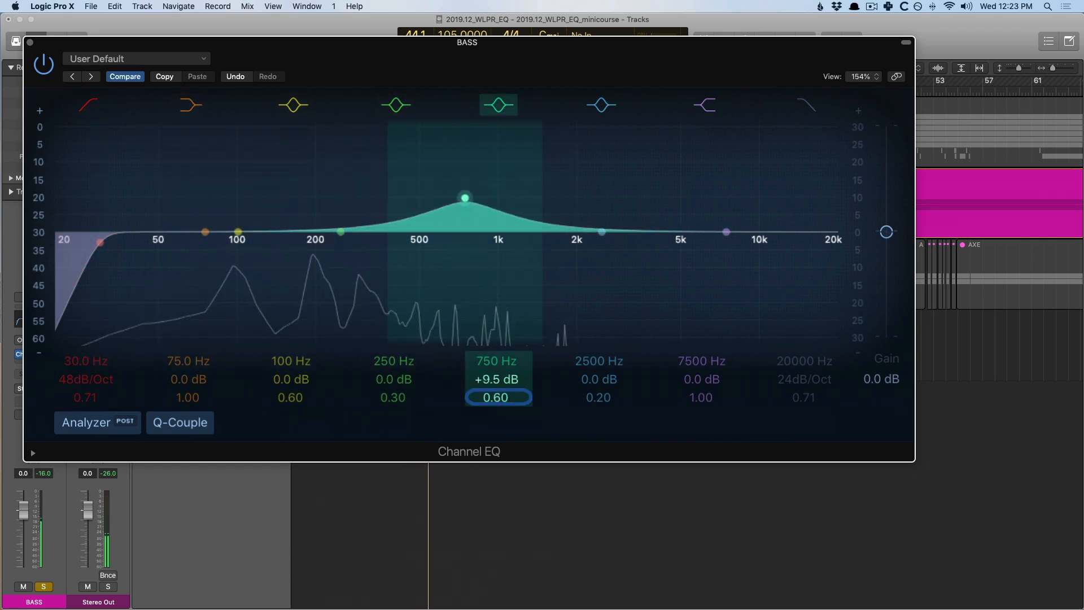
Step: Sweep the bass EQ's +9.5 dB mid boost down from 750 Hz to hunt for resonances
{"action": "left_click_drag", "start_coordinate": [464, 198], "coordinate": [396, 198]}
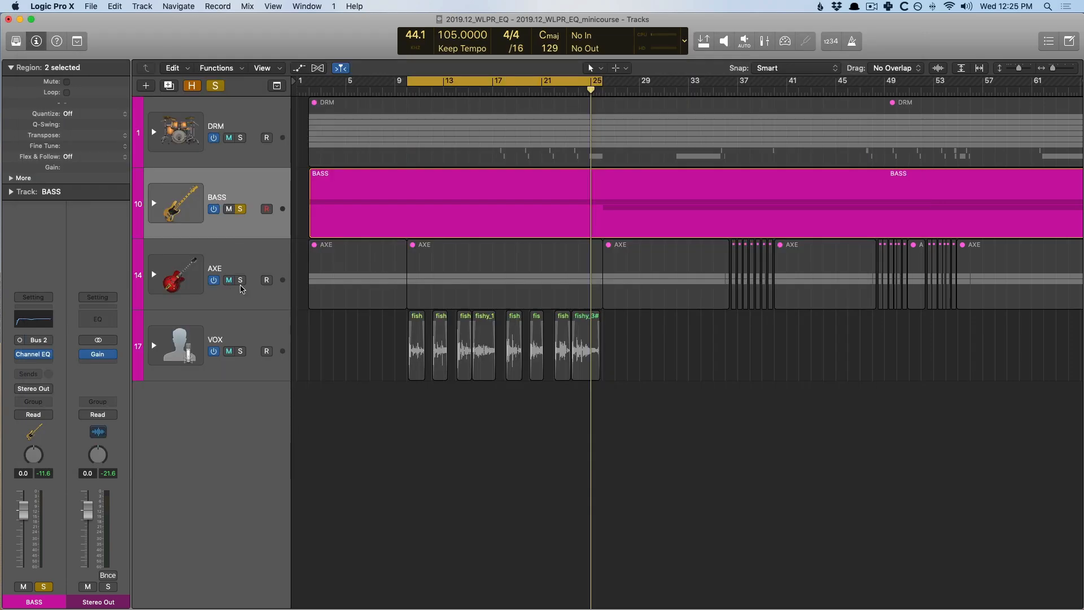
Step: On the AXE guitar EQ, boost the 750 Hz band +10 dB and sweep it down to about 375 Hz
{"action": "left_click", "coordinate": [215, 268]}
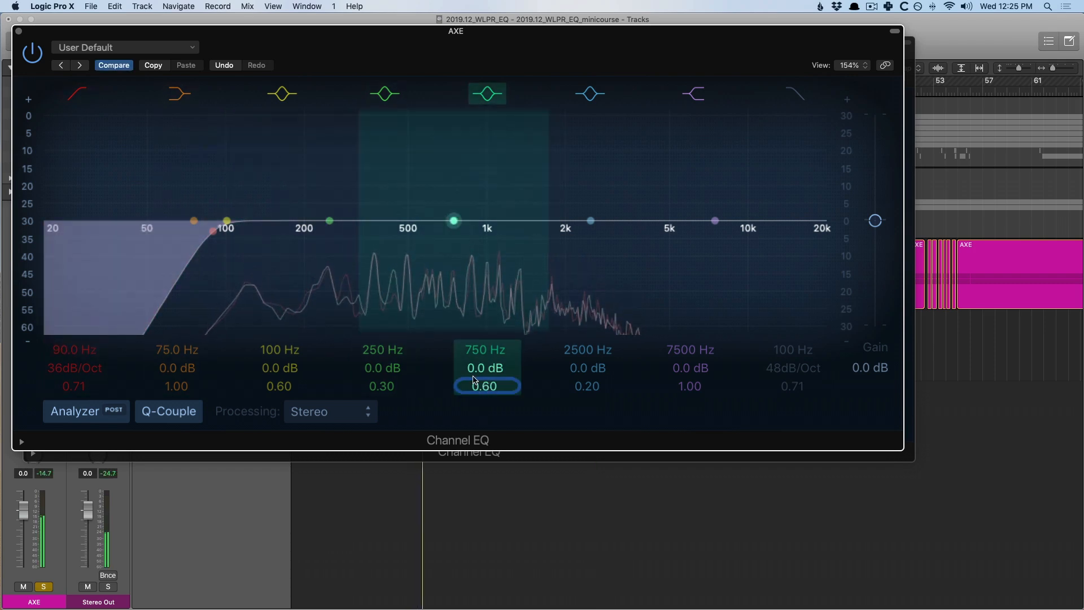
{"action": "left_click_drag", "start_coordinate": [452, 221], "coordinate": [453, 185]}
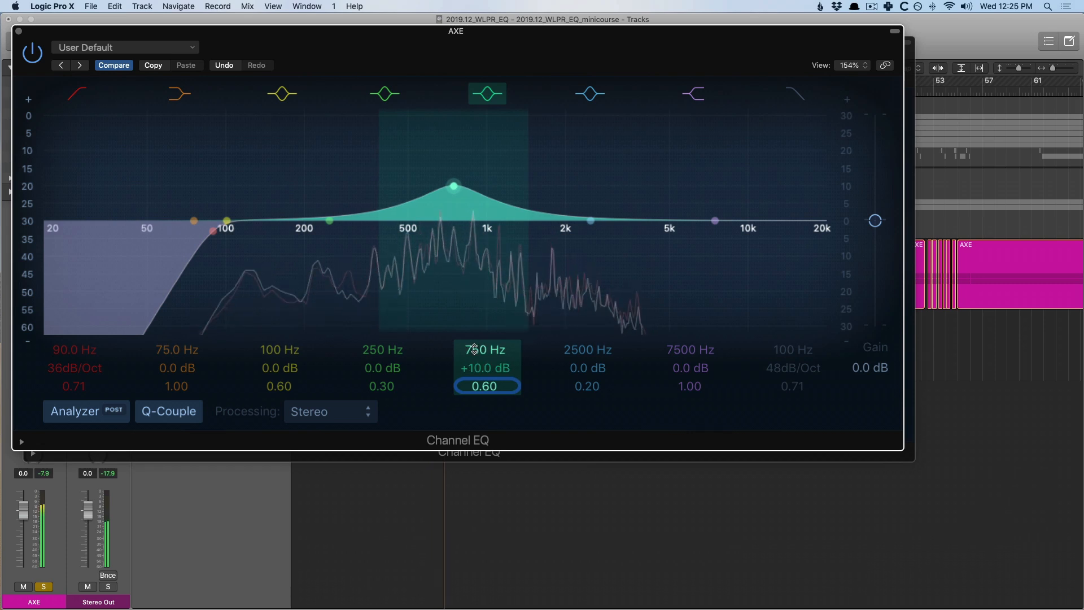
{"action": "left_click_drag", "start_coordinate": [452, 185], "coordinate": [373, 185]}
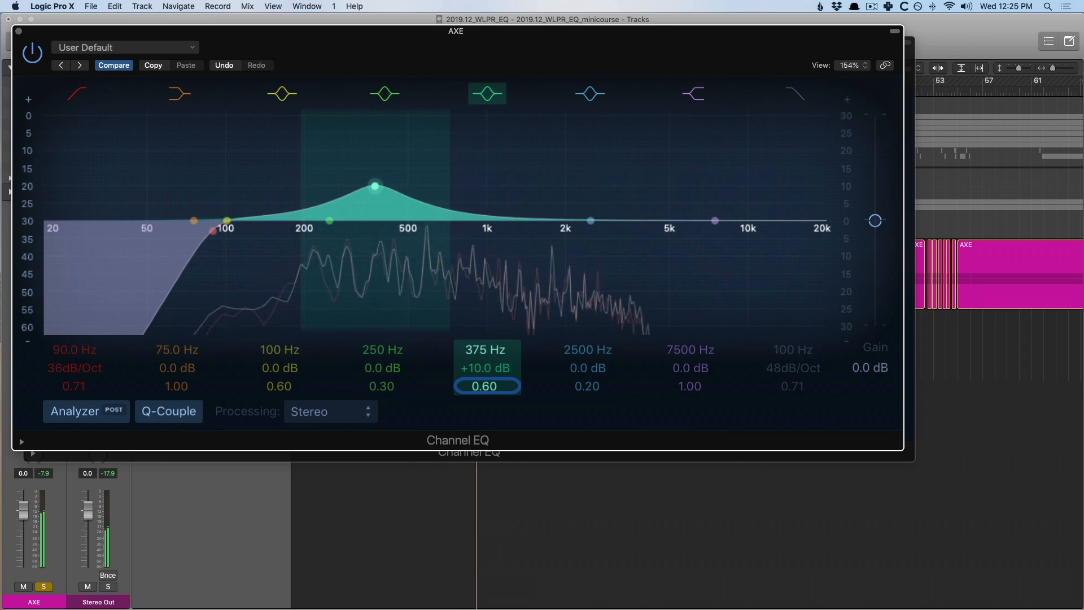
{"action": "left_click_drag", "start_coordinate": [374, 184], "coordinate": [429, 184]}
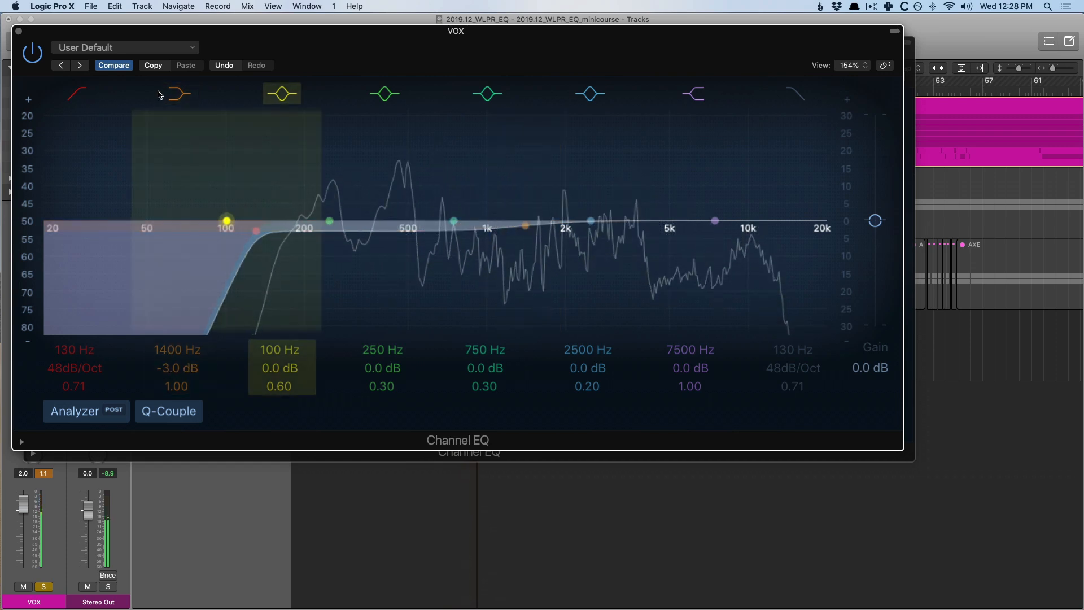
Step: Bypass and re-enable the vocal's -3 dB low shelf at 1400 Hz to compare
{"action": "left_click", "coordinate": [178, 94]}
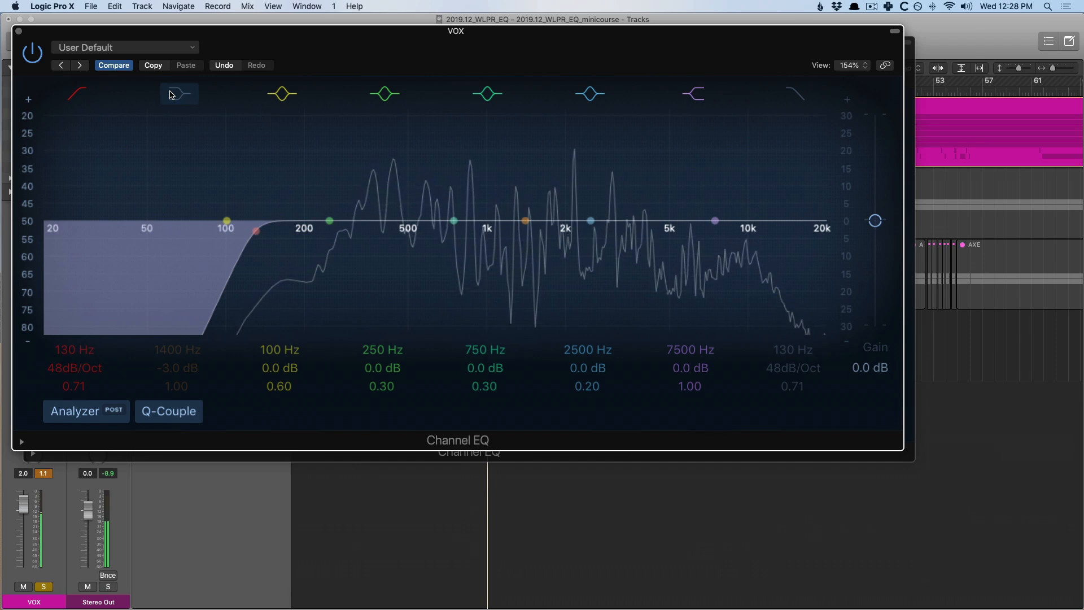
{"action": "left_click", "coordinate": [178, 94]}
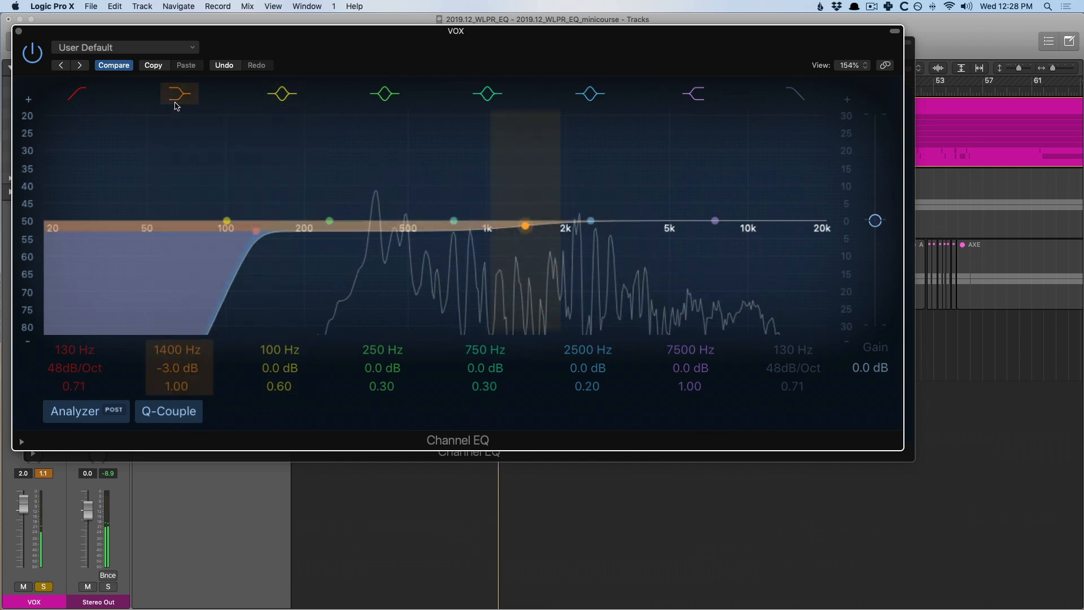